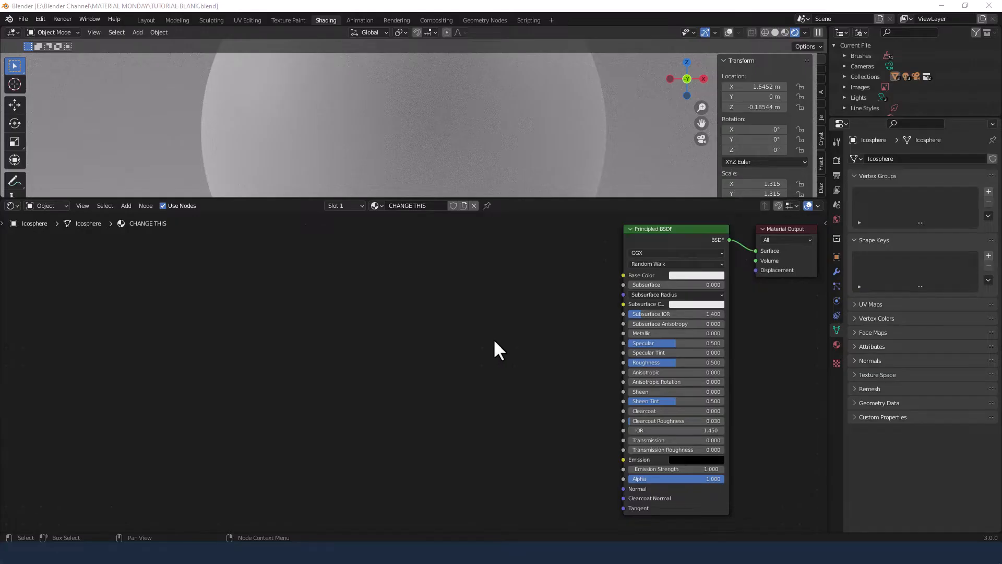
mouse_move(348, 137)
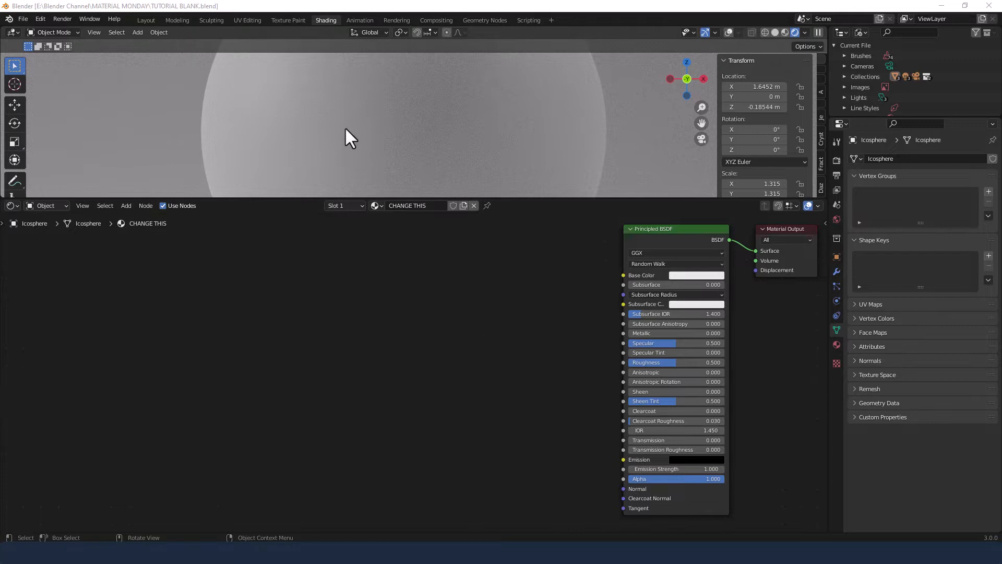
mouse_move(735, 239)
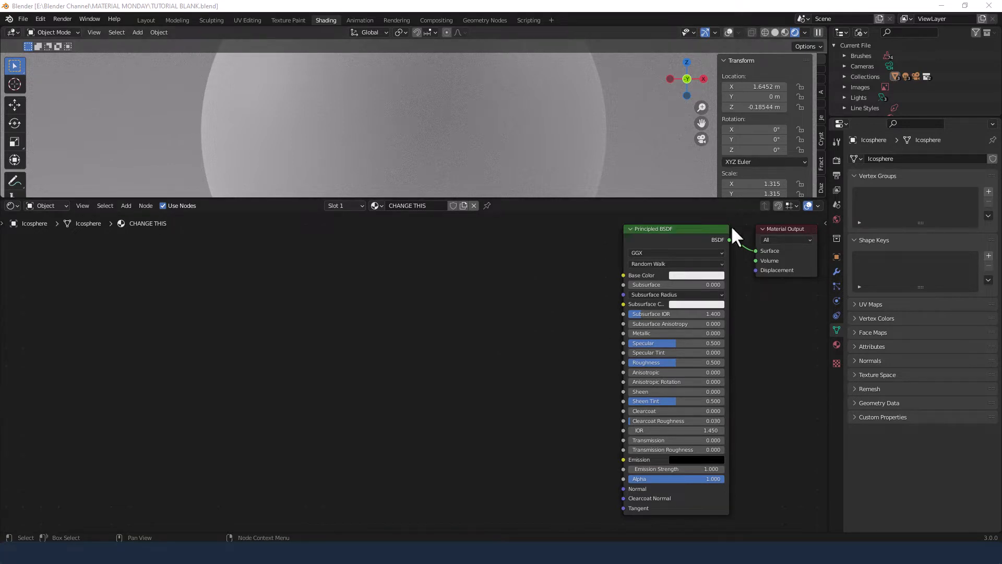
mouse_move(646, 247)
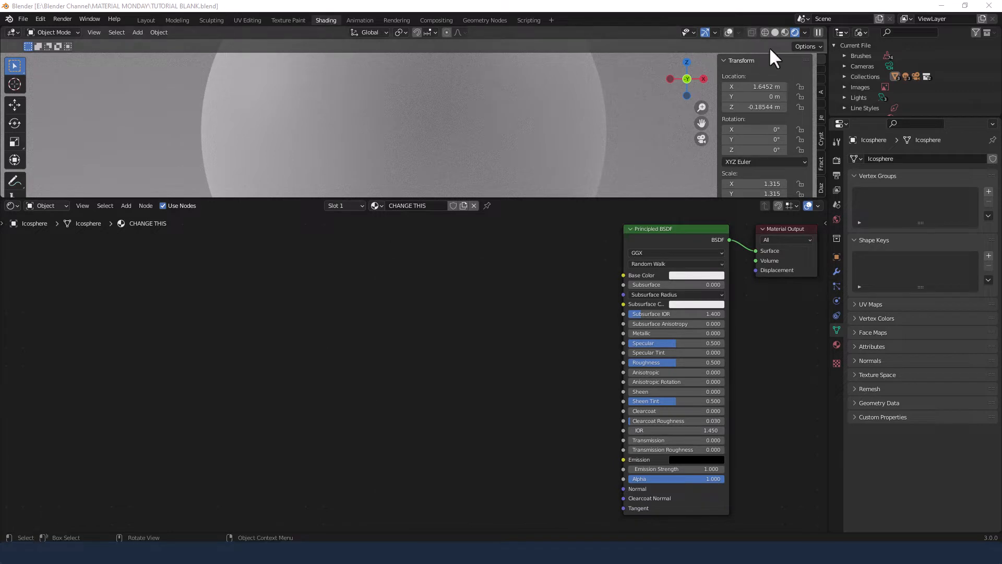
mouse_move(794, 32)
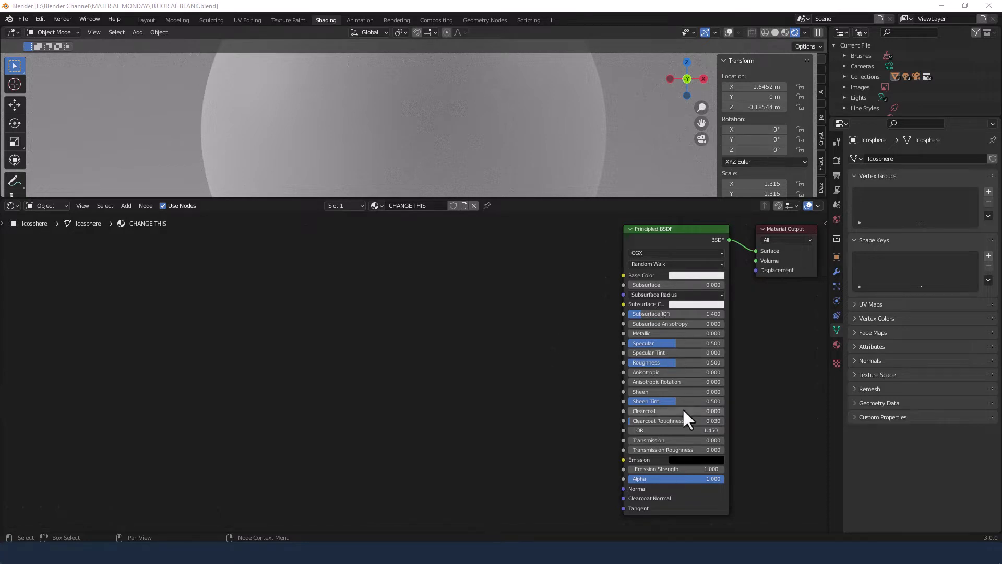
Step: Make the sphere's shader glass: specular and roughness 0, transmission 1, IOR 1.47
click(652, 342)
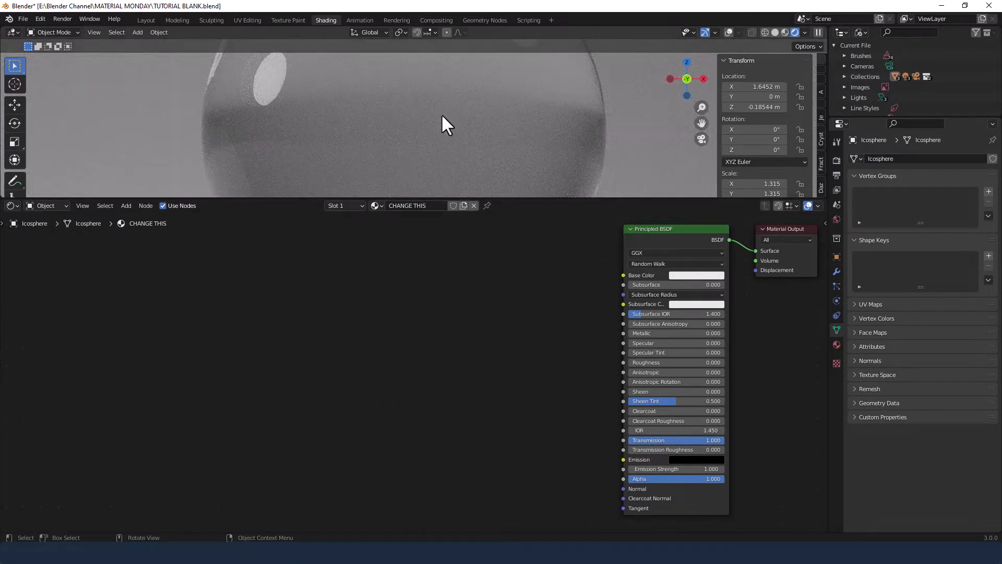
mouse_move(460, 342)
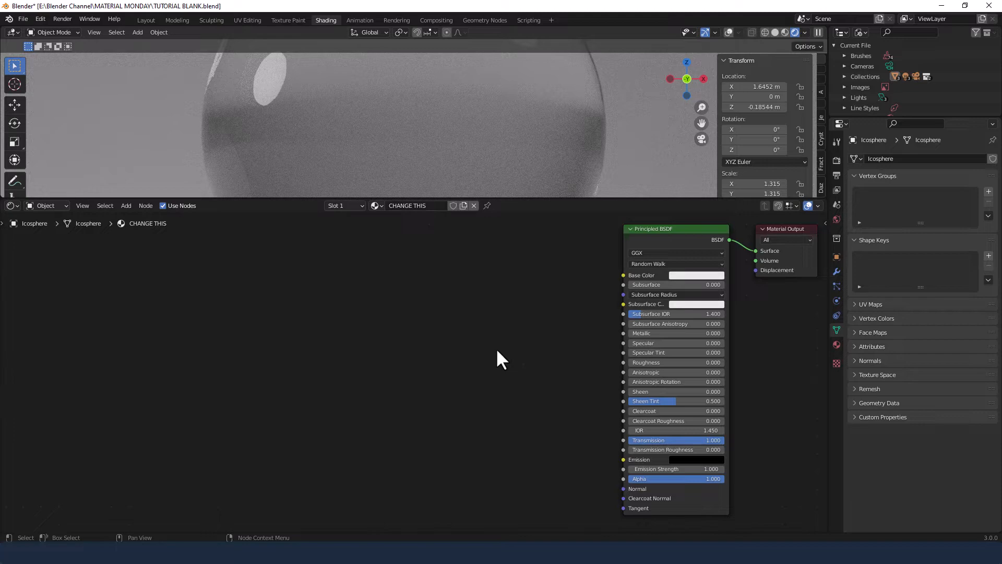
double_click(675, 430)
text(1.47)
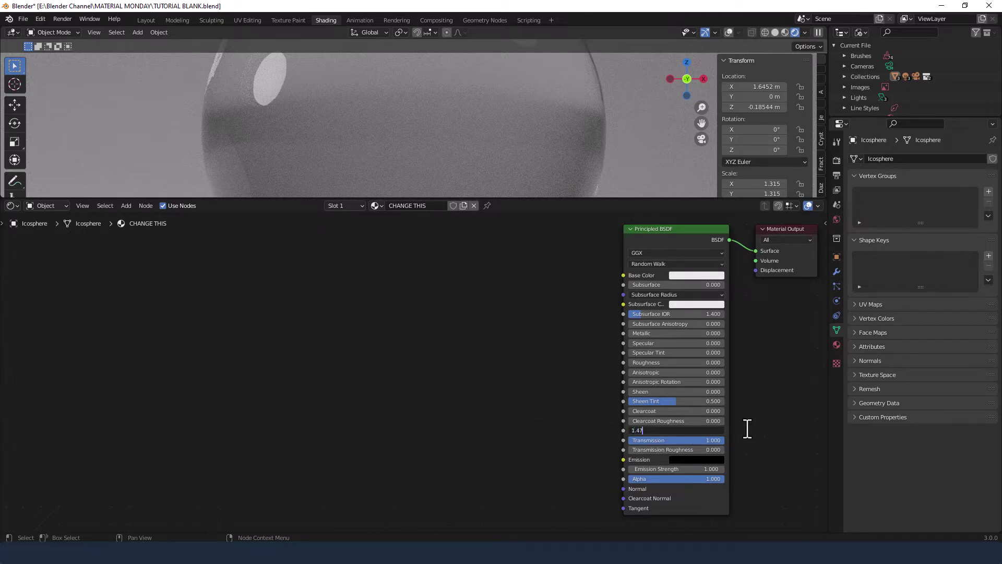
key(Return)
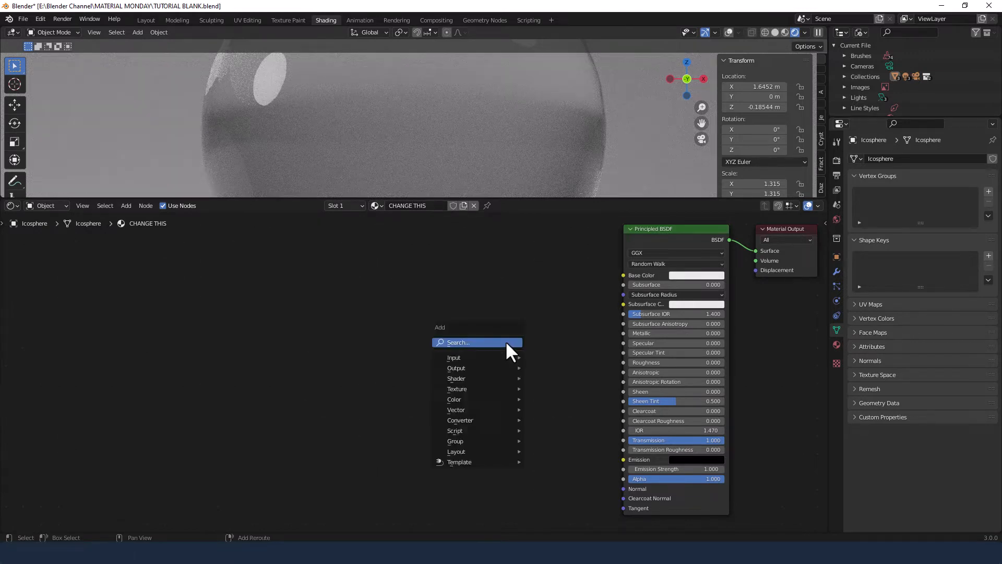
Step: Add a ColorRamp into Base Color with HSL mode, Far interpolation and a red stop
click(457, 341)
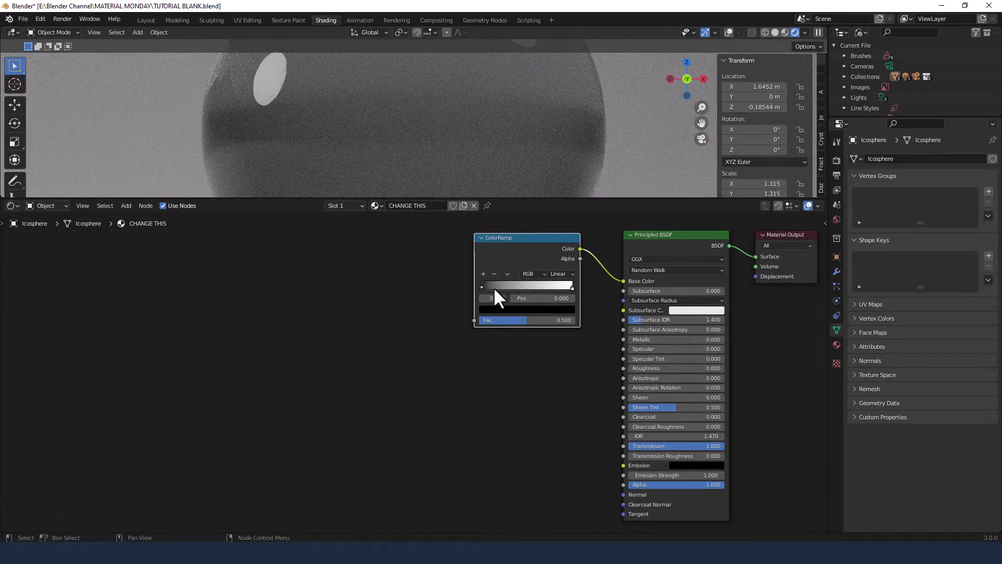
click(532, 274)
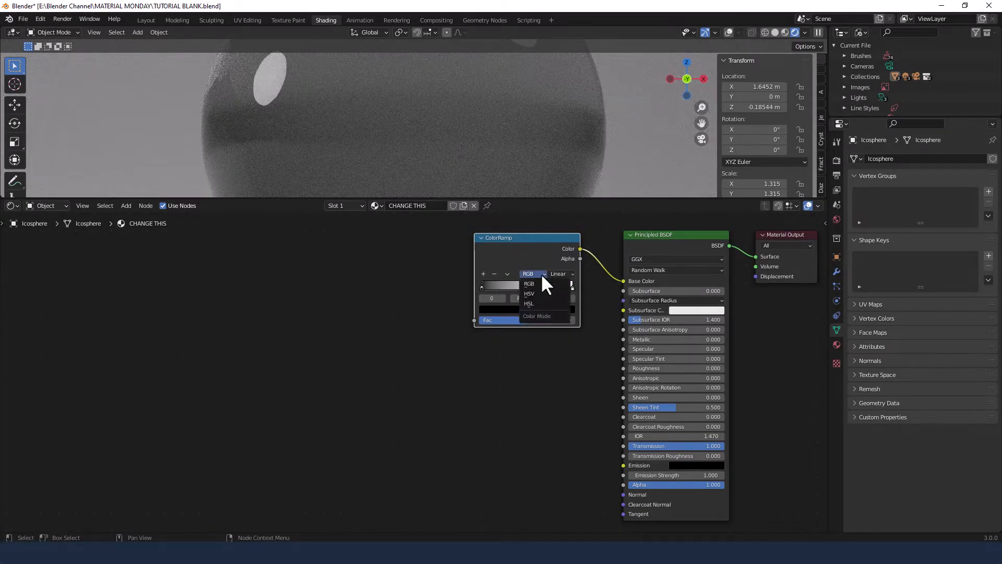
click(528, 302)
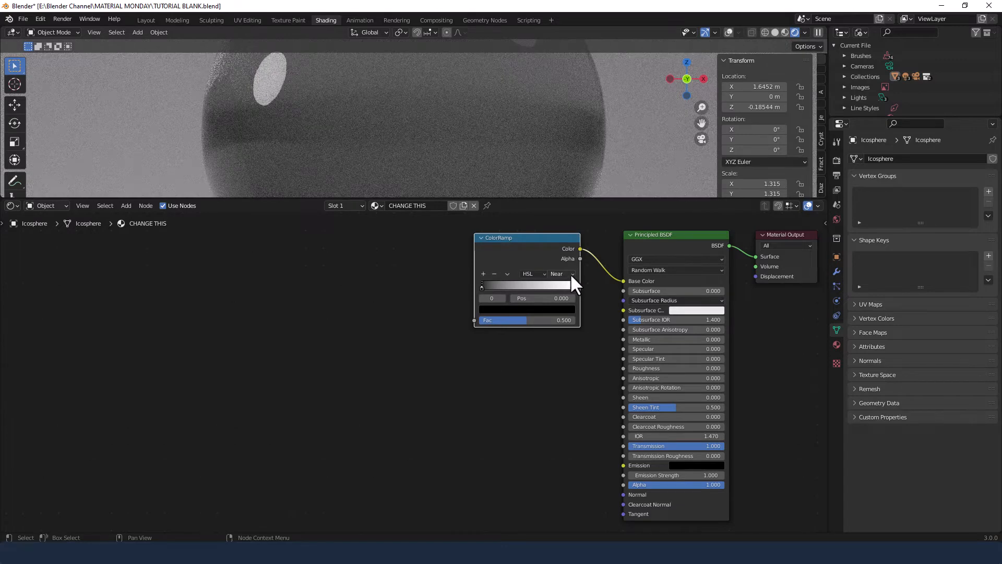
click(560, 274)
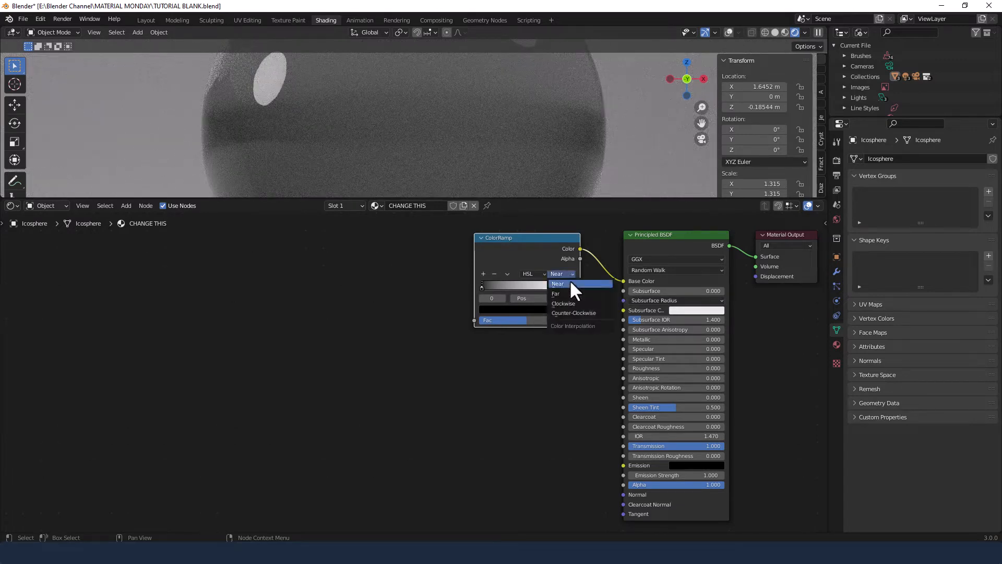
click(556, 293)
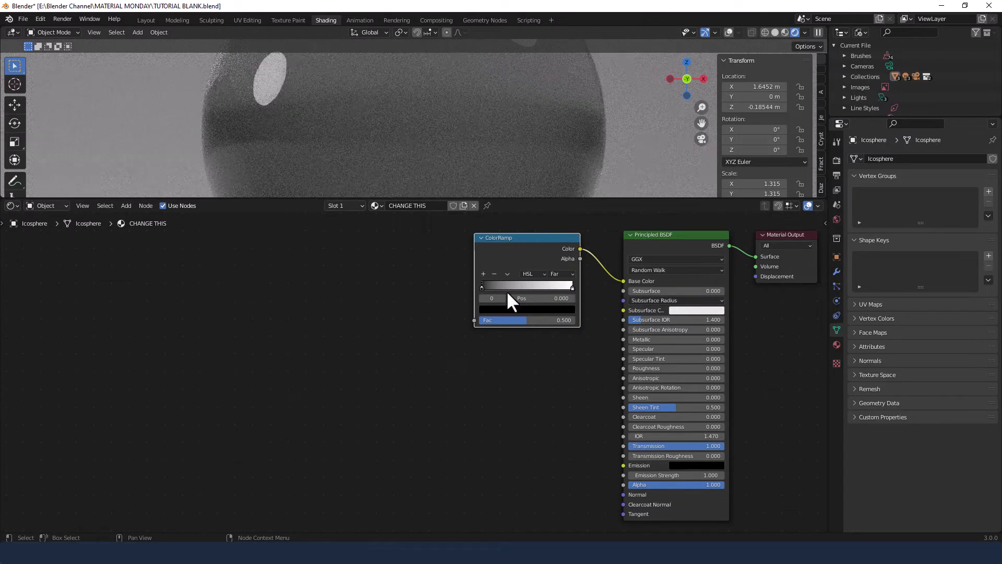
click(527, 285)
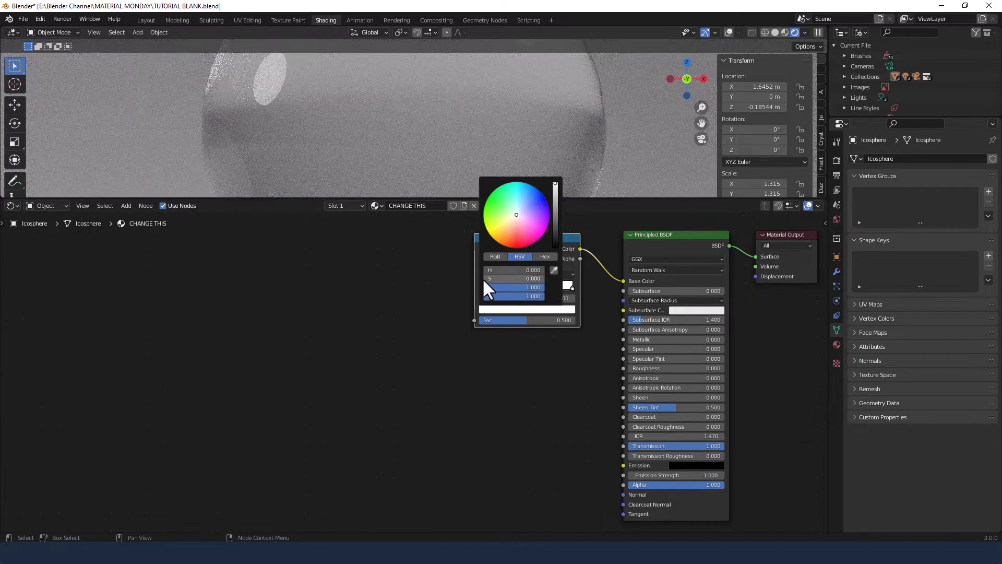
click(498, 245)
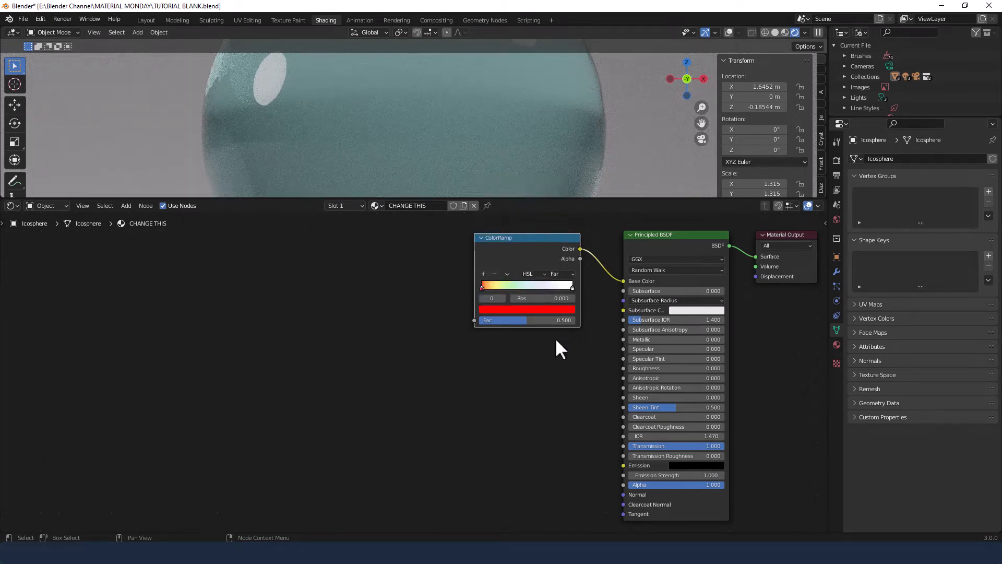
mouse_move(575, 296)
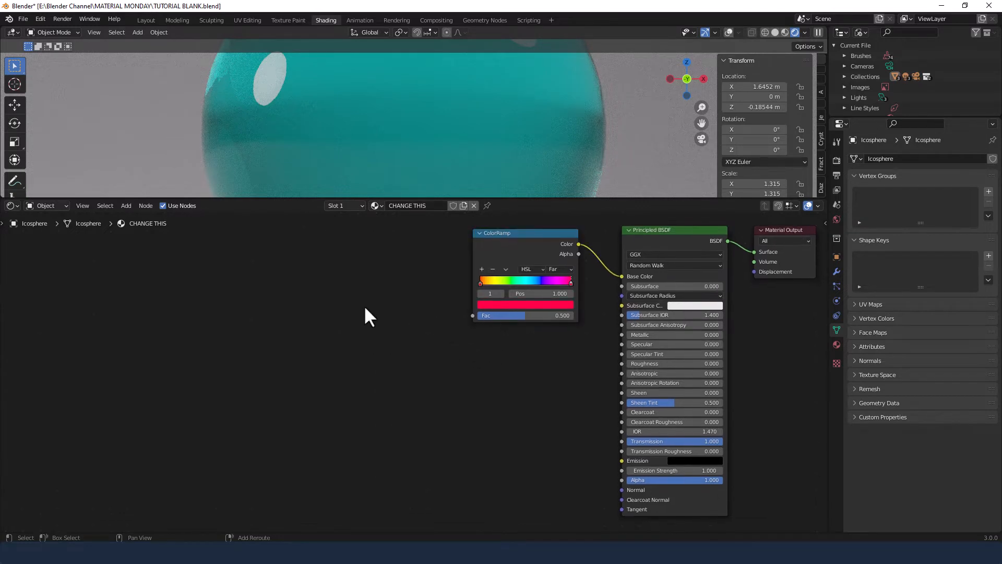
Step: Add a Noise Texture node whose Fac output drives the ColorRamp's Fac
text(NOISE)
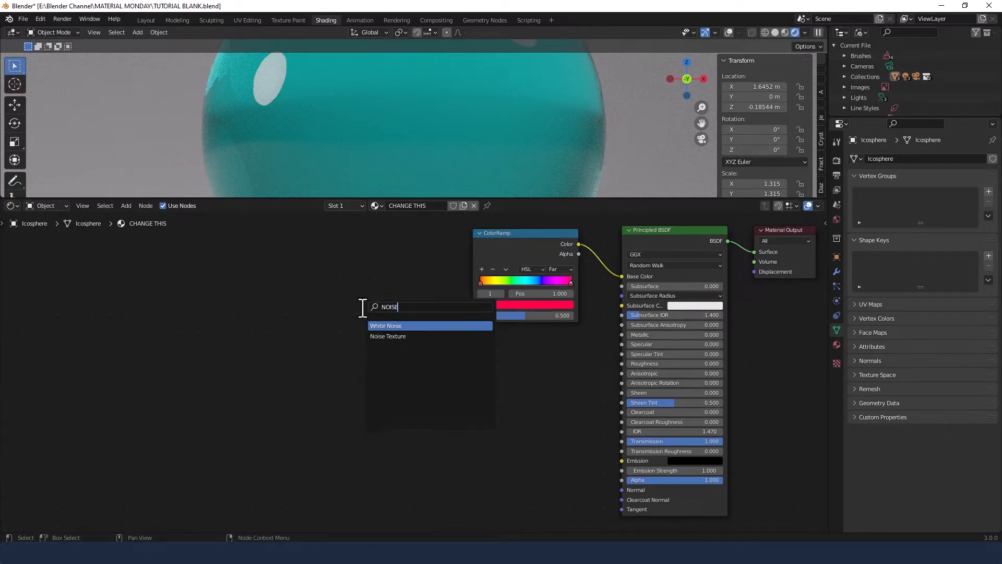
click(387, 336)
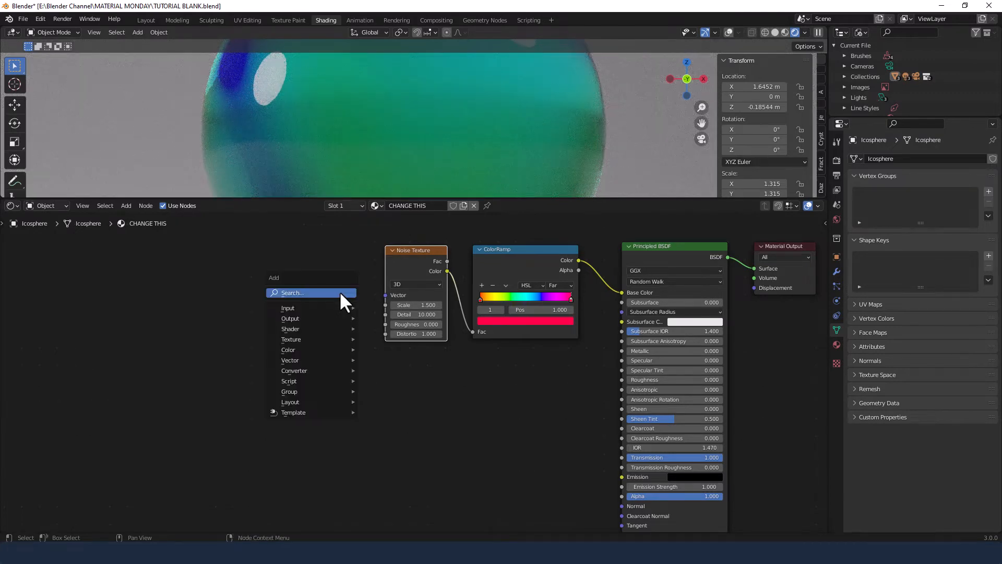
Step: Chain Texture Coordinate, Mapping and a second distorted Noise Texture into the colour ramp
text(NOISE)
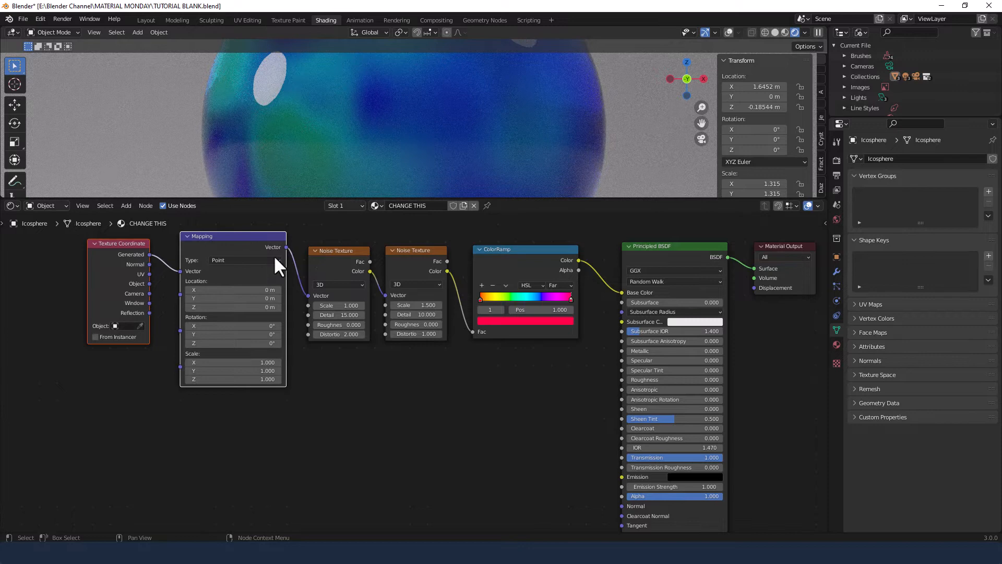
mouse_move(173, 329)
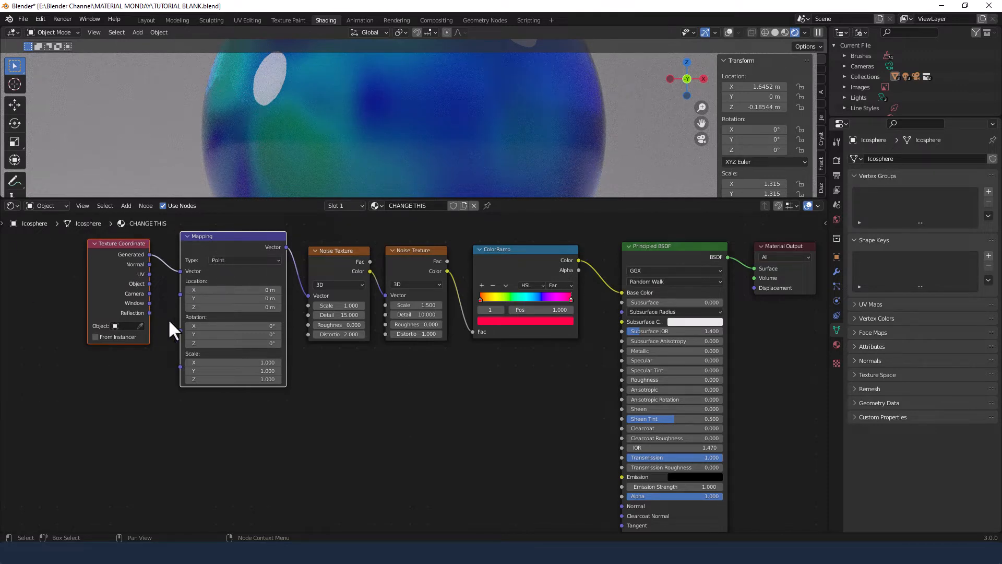
mouse_move(148, 295)
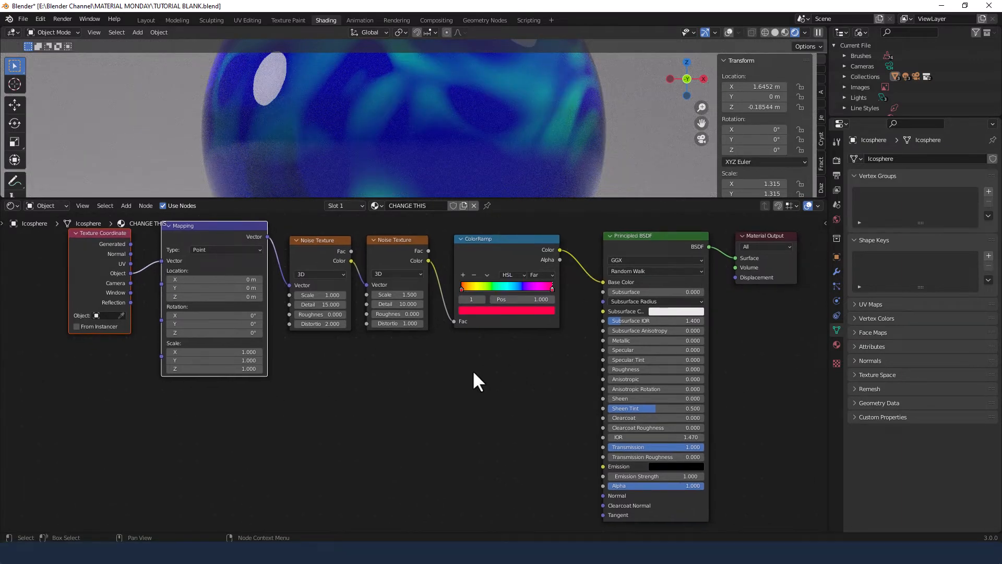
text(PRIN)
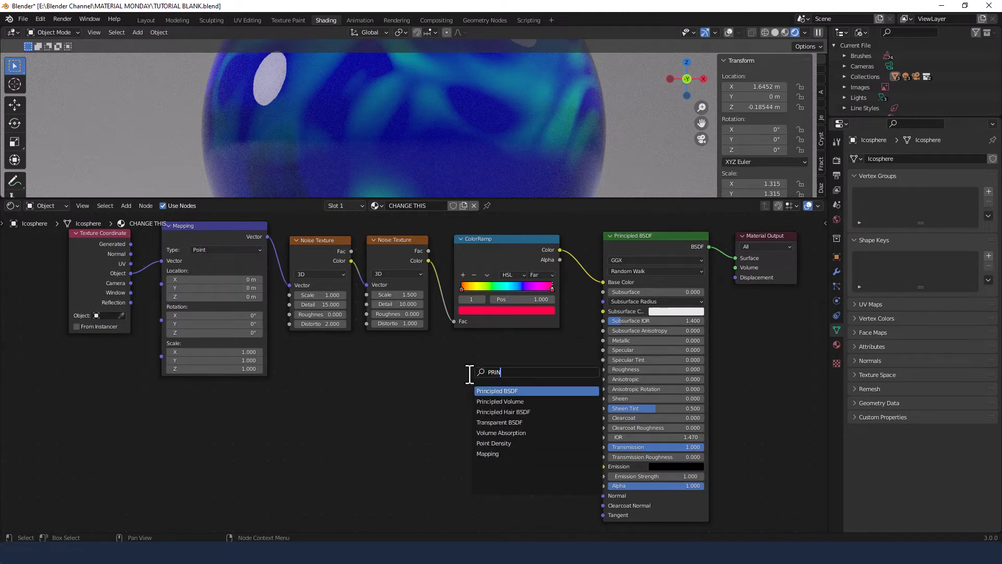
Step: Add a second Principled BSDF with specular and roughness 0 and transmission 1
click(498, 391)
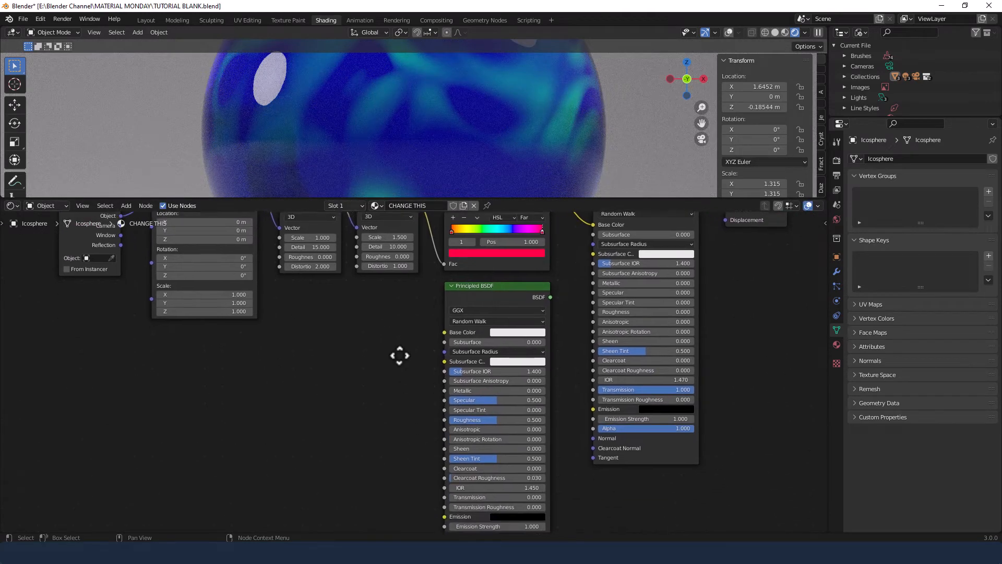
scroll(down, 3)
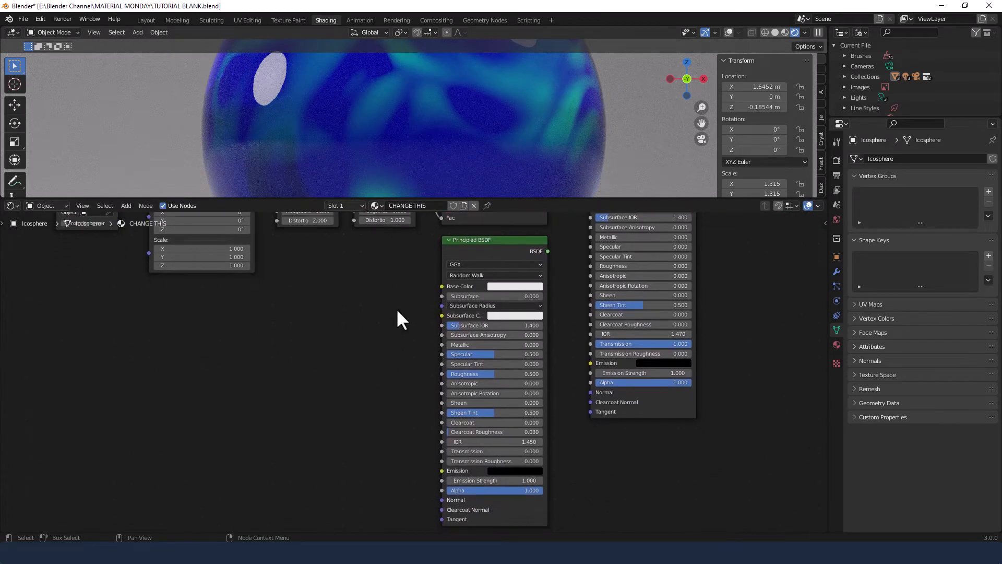
click(493, 353)
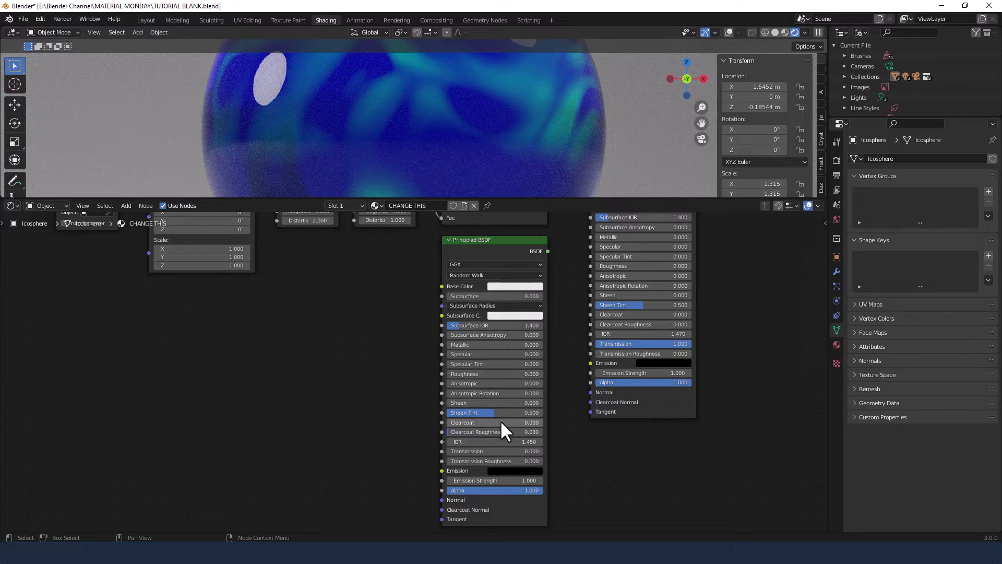
click(492, 450)
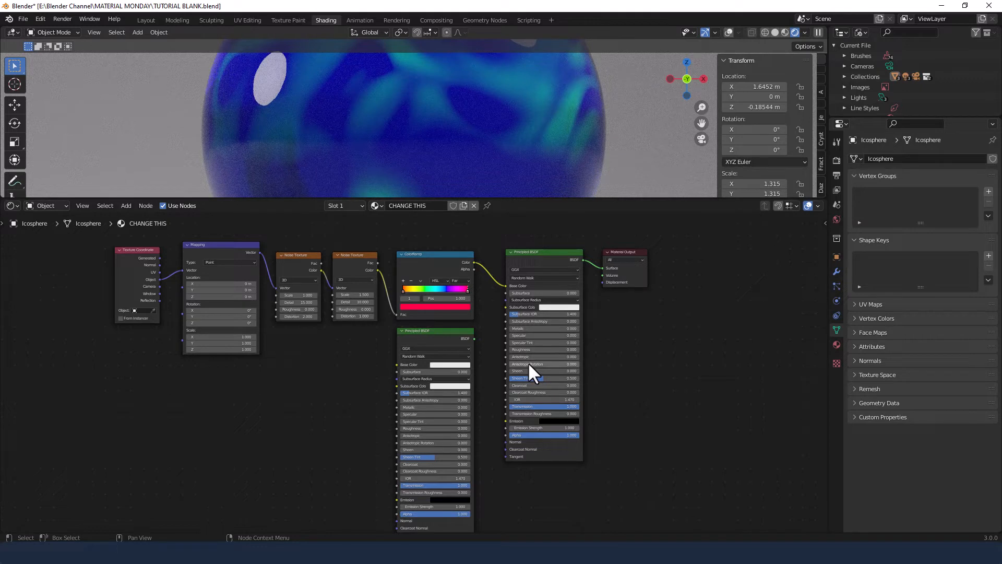
Step: Blend both Principled BSDFs through a Mix Shader at factor 0.35 into Material Output
click(434, 330)
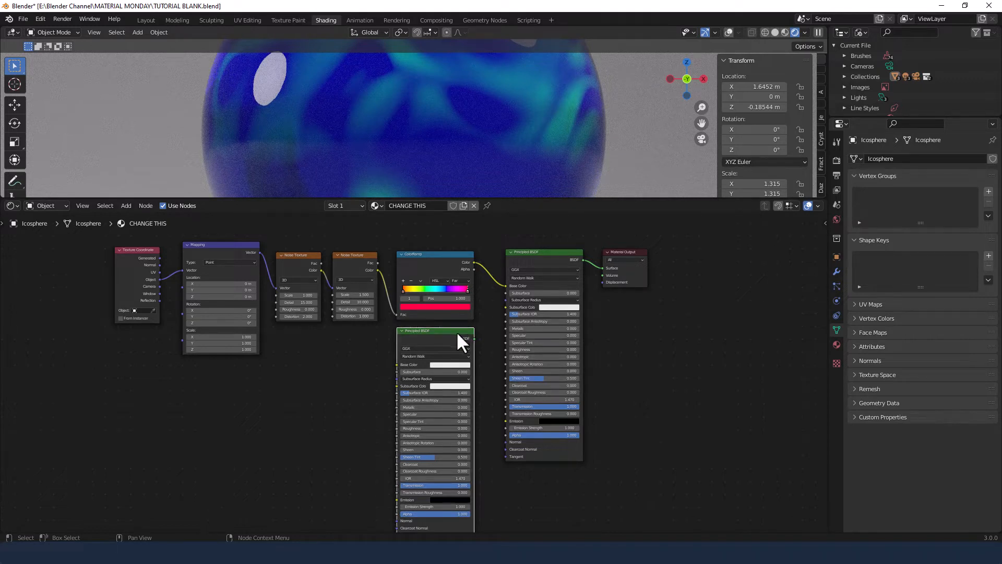
mouse_move(565, 260)
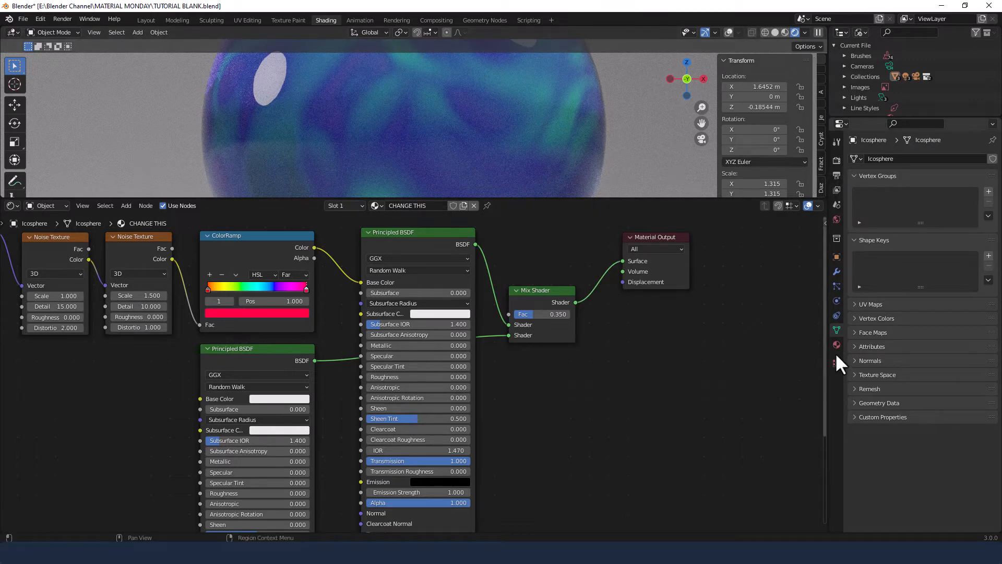
mouse_move(836, 360)
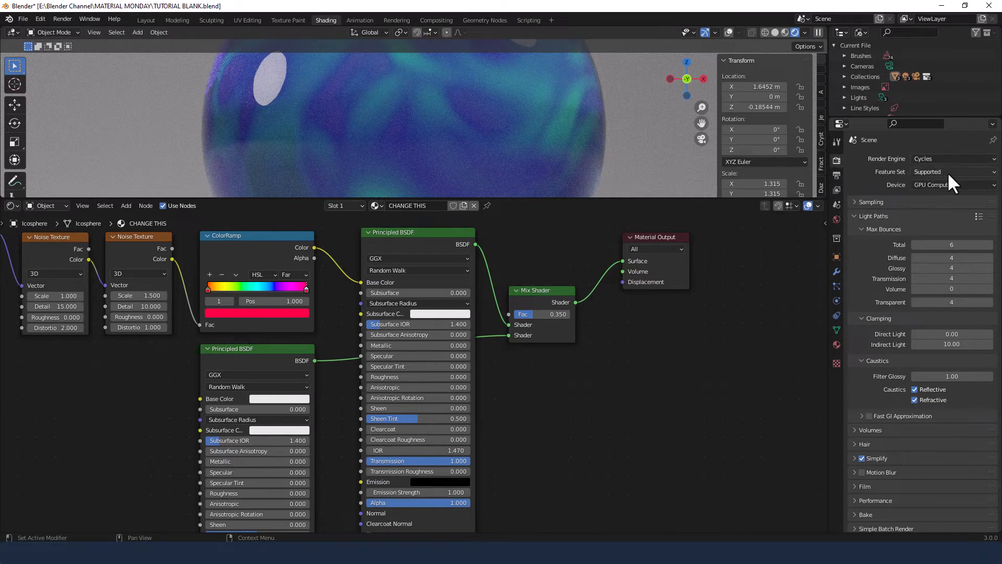
mouse_move(916, 248)
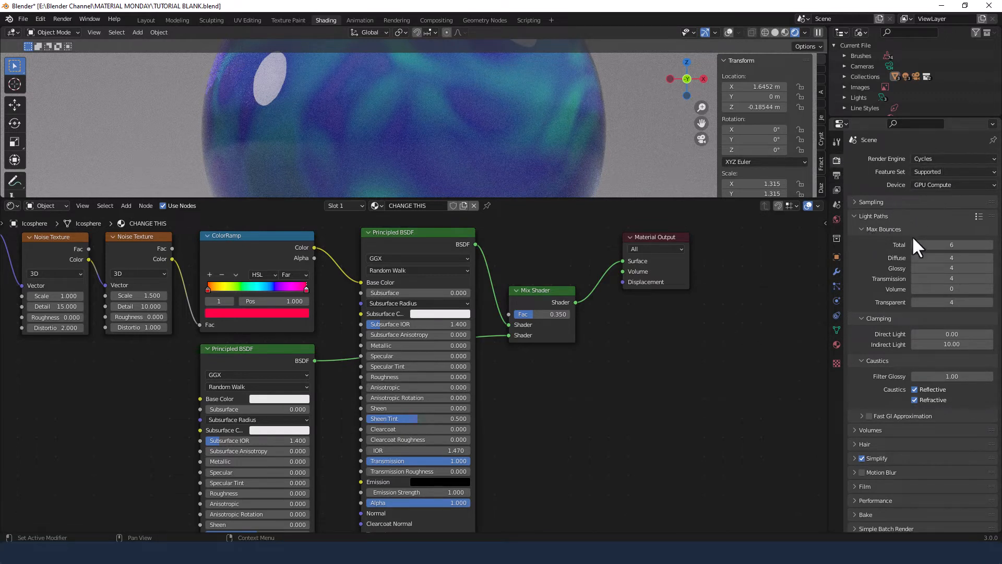
Step: Set Cycles max bounces to Total 18 and Diffuse, Glossy, Transmission, Transparent 12
click(952, 244)
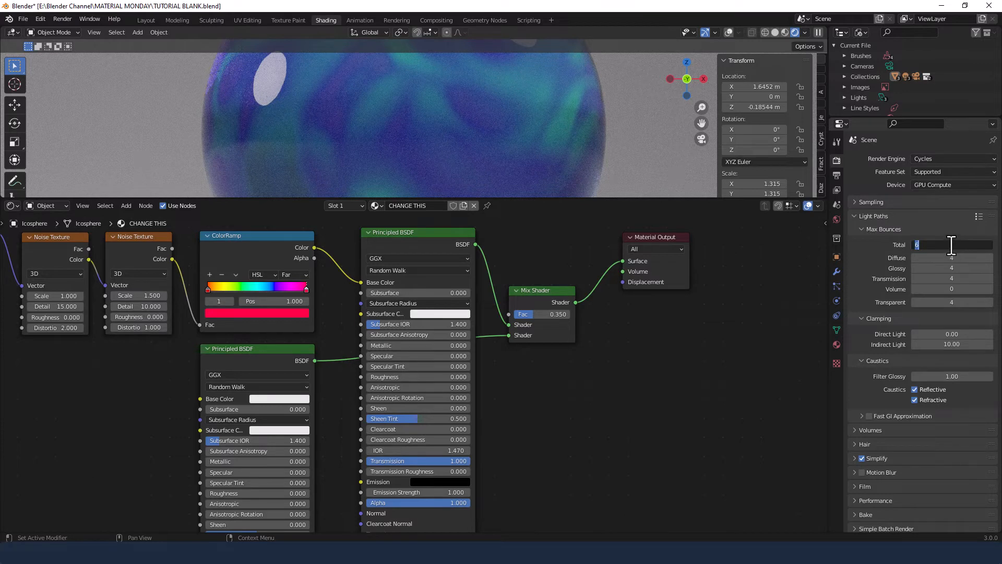
text(6)
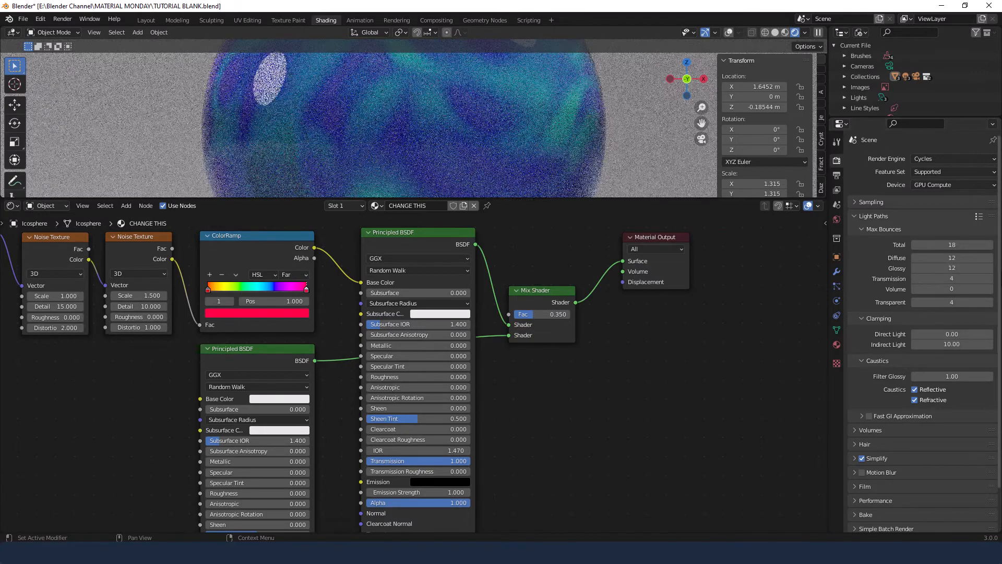
click(952, 279)
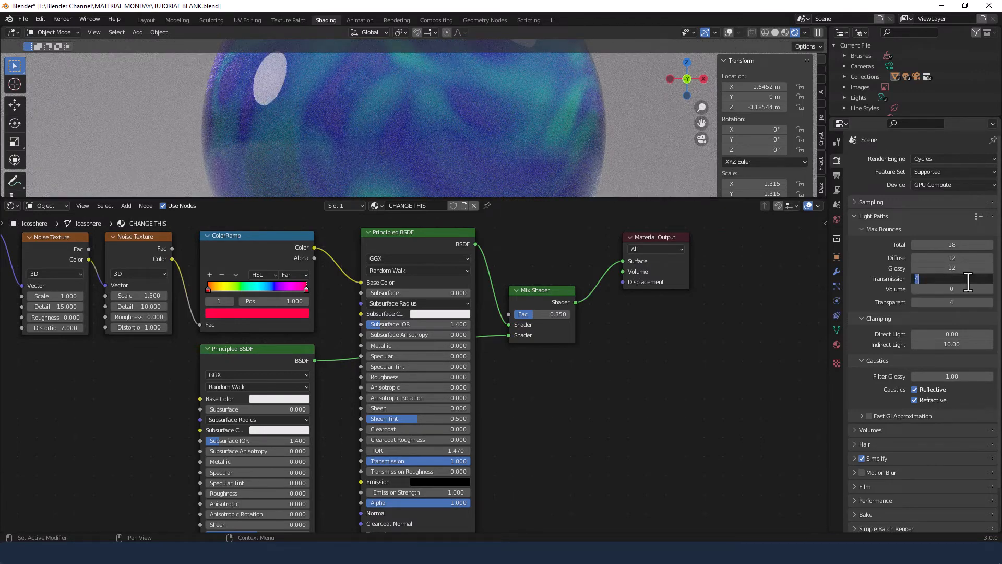
text(12)
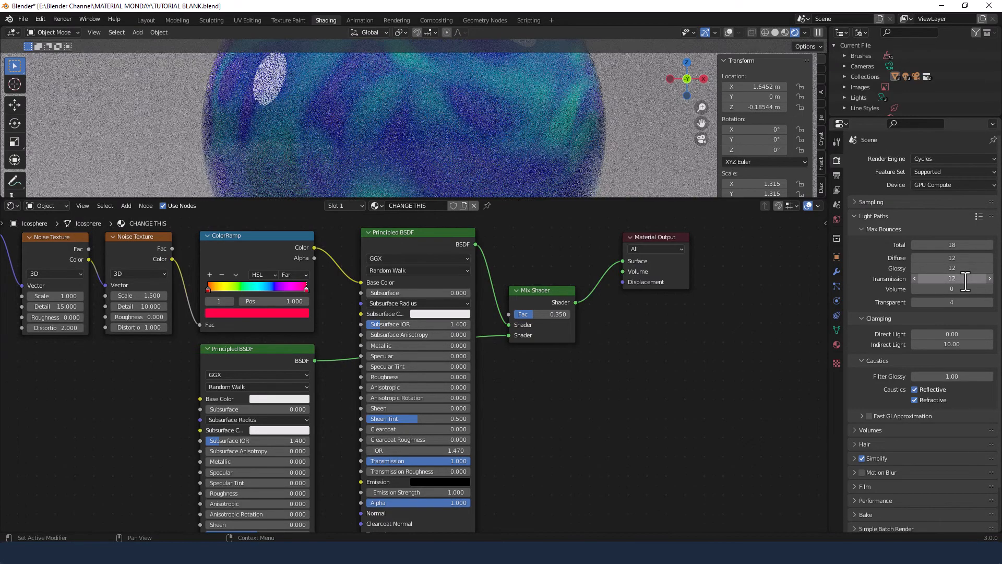
click(951, 301)
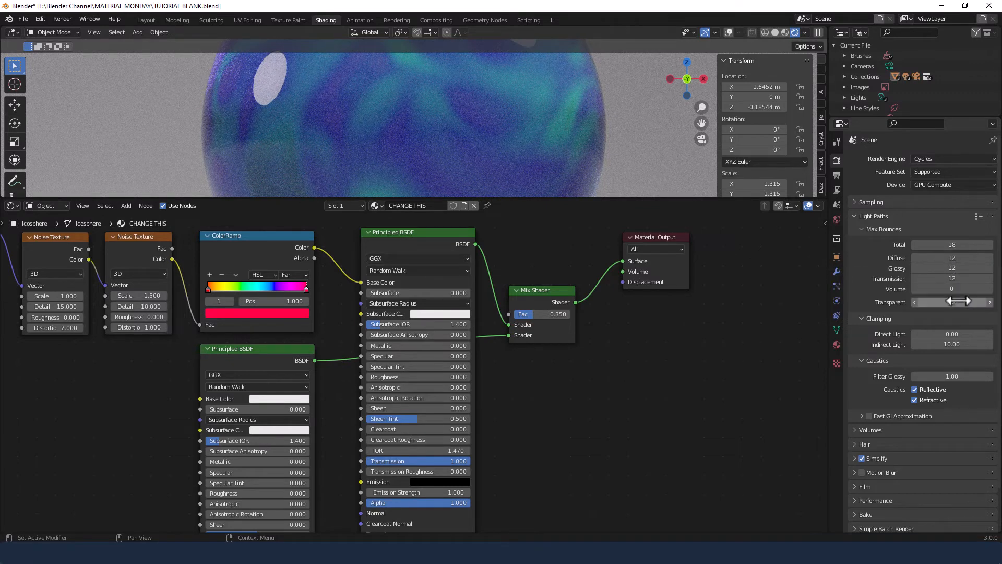
click(951, 301)
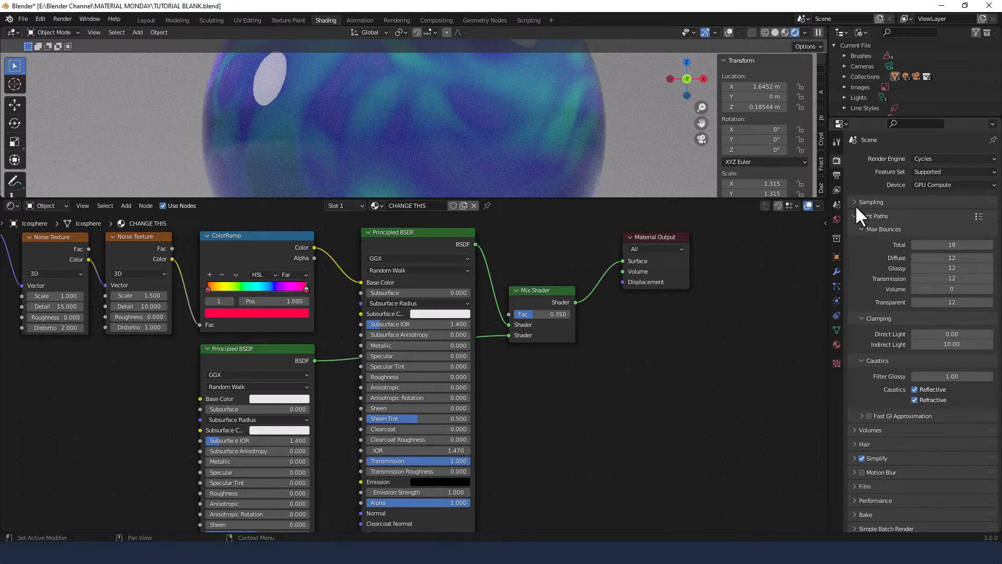
Step: Expand render sampling and raise Max Samples from 1024 to 2048
click(860, 202)
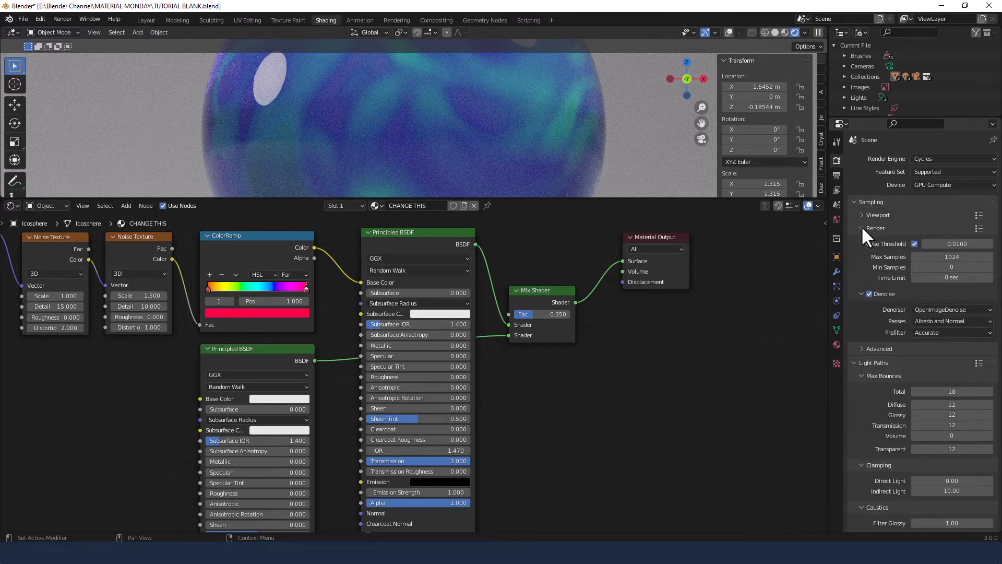
double_click(952, 256)
text(2048)
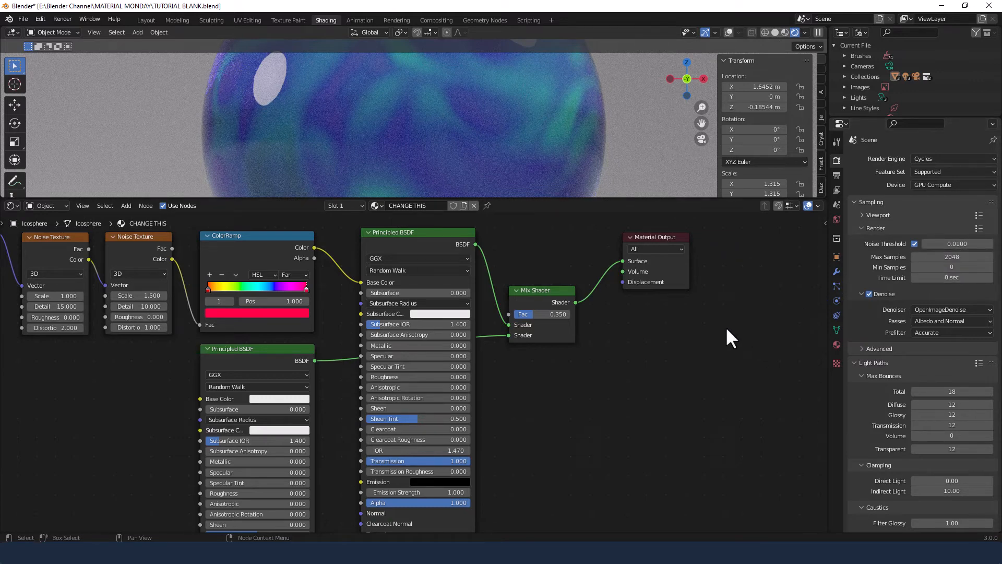
mouse_move(716, 336)
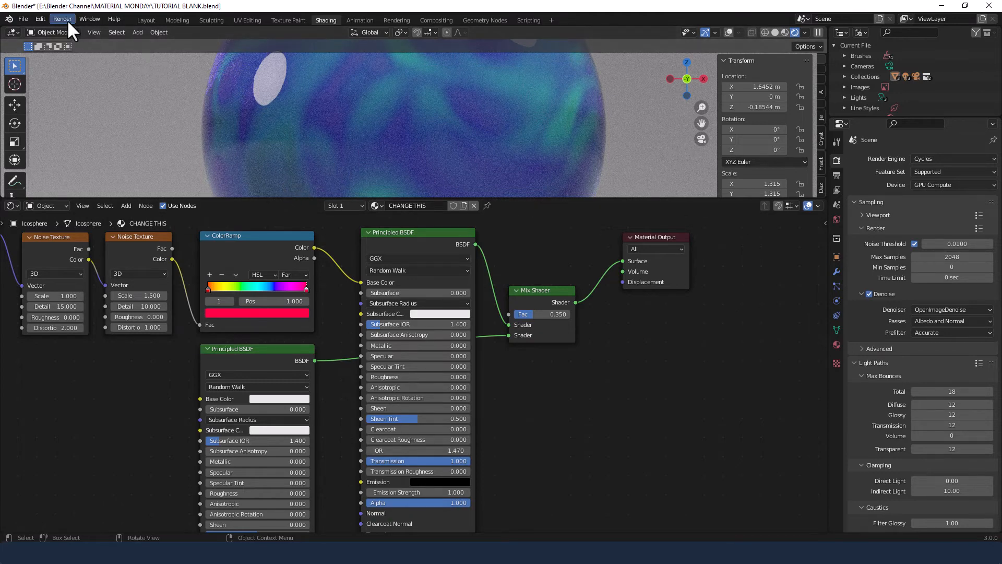
Step: Render a still image of the rainbow glass sphere with Cycles
click(62, 18)
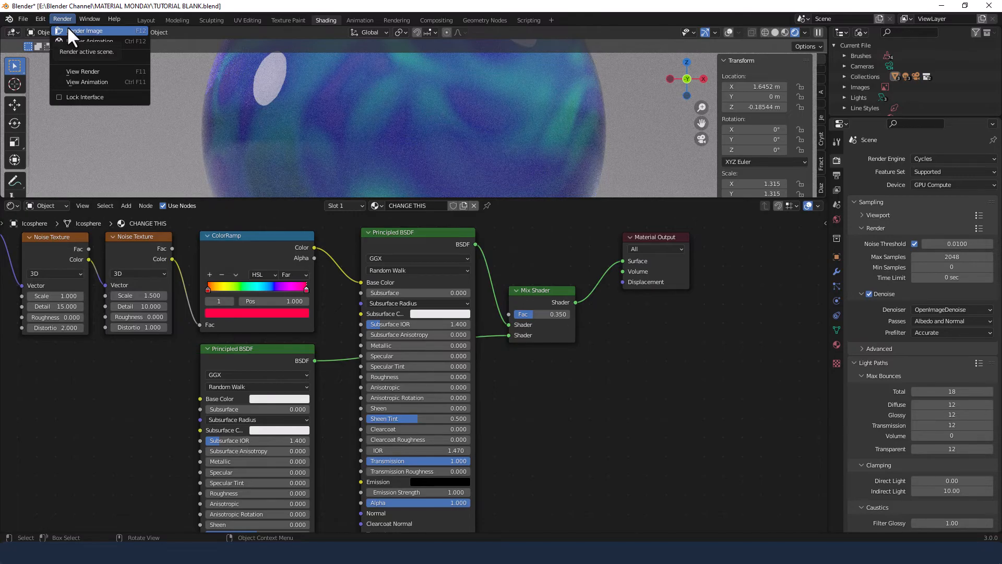
click(86, 30)
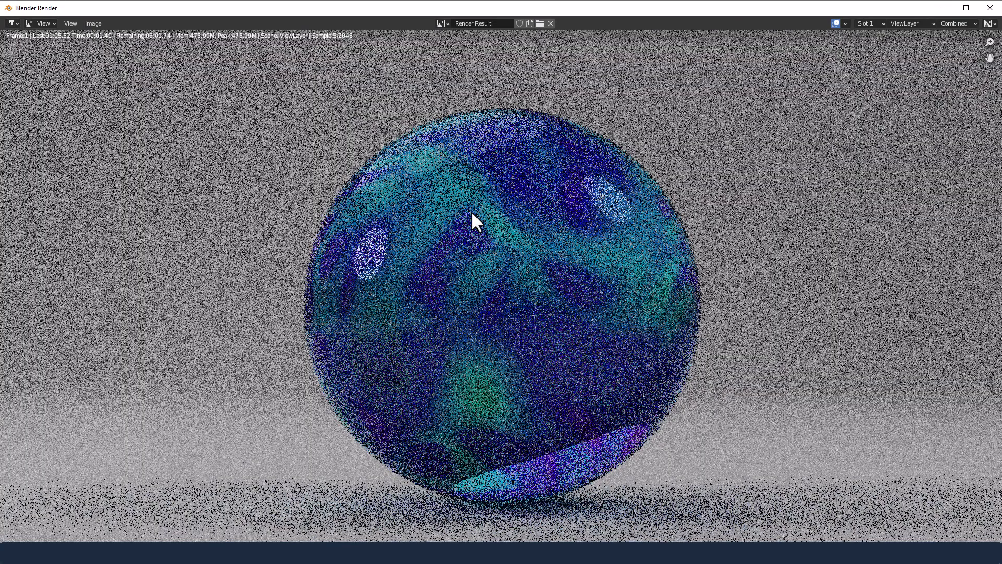